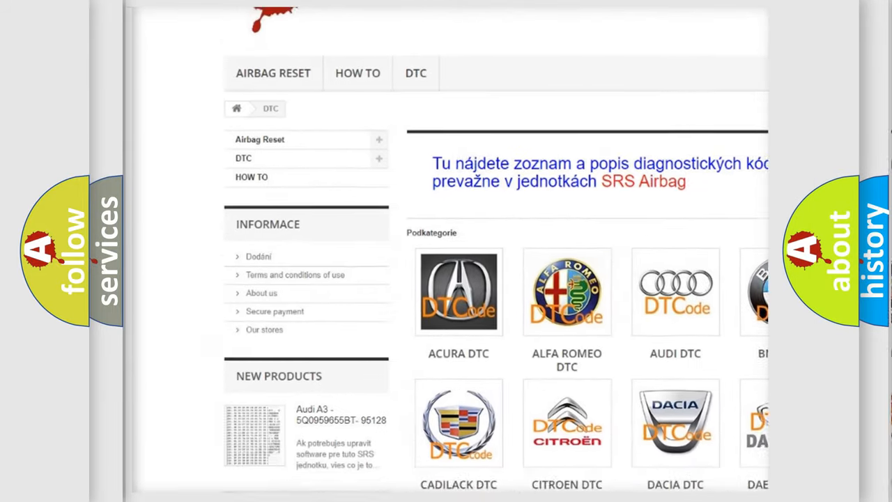
{"action": "scroll", "scroll_direction": "down", "scroll_amount": 3}
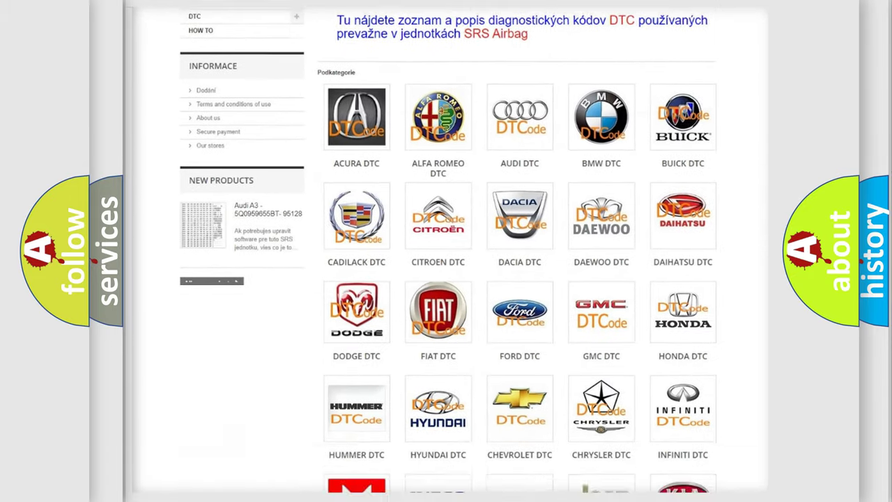
{"action": "scroll", "scroll_direction": "down", "scroll_amount": 3}
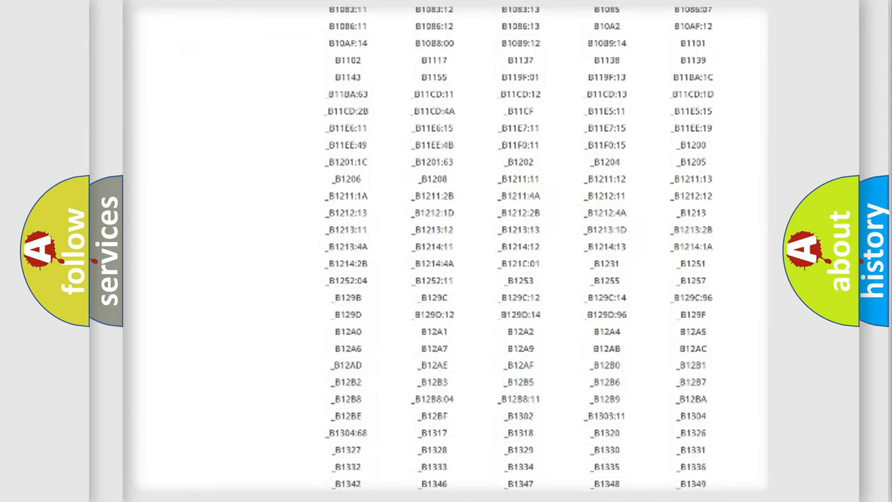
{"action": "scroll", "scroll_direction": "down", "scroll_amount": 3}
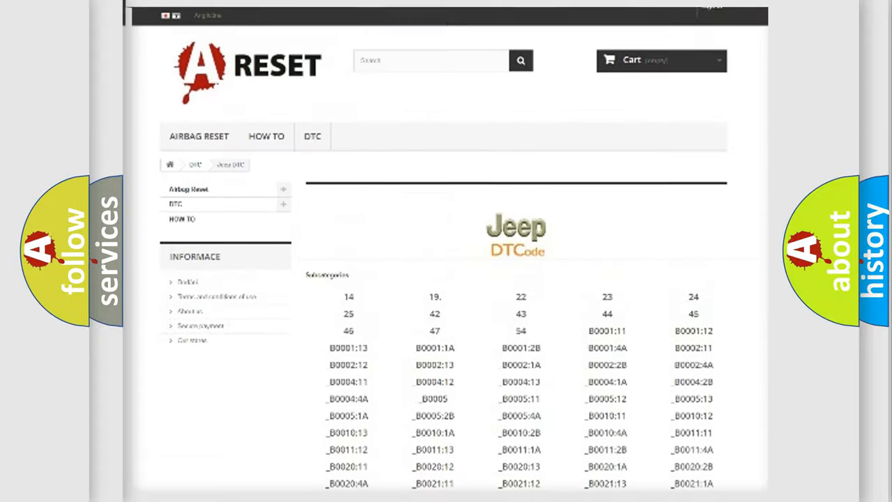
{"action": "scroll", "scroll_direction": "up", "scroll_amount": 3}
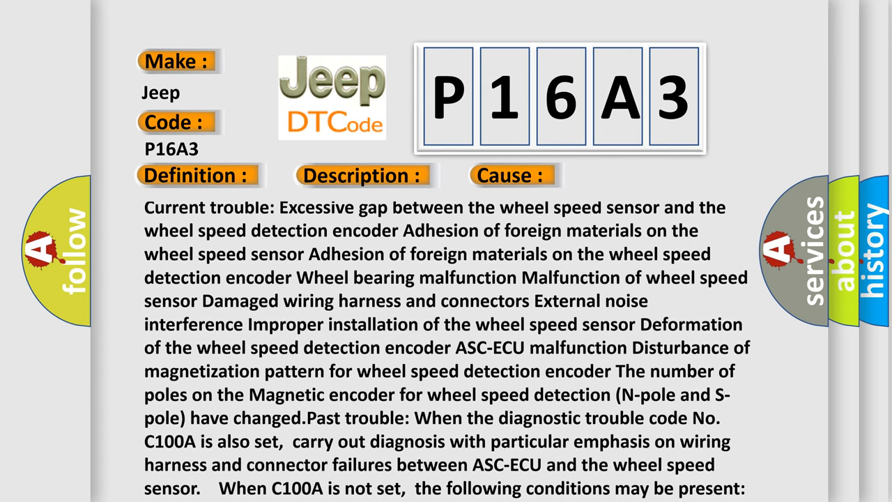
{"action": "scroll", "scroll_direction": "up", "scroll_amount": 3}
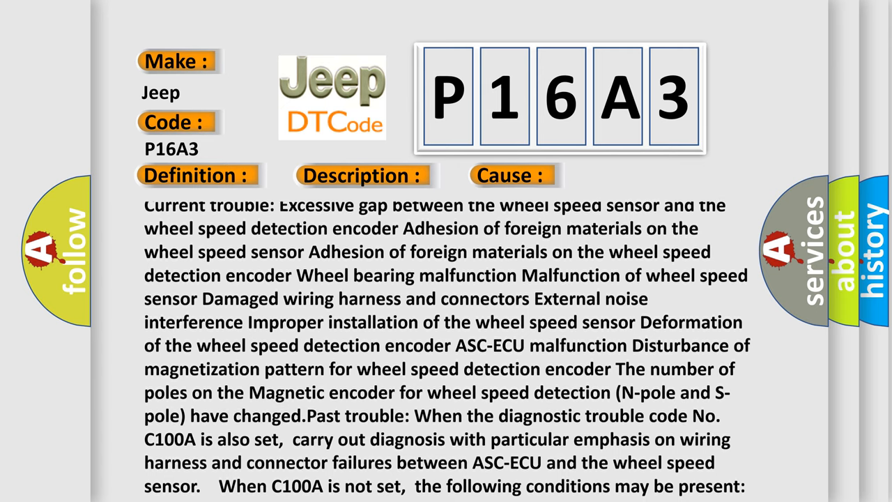
{"action": "scroll", "scroll_direction": "down", "scroll_amount": 3}
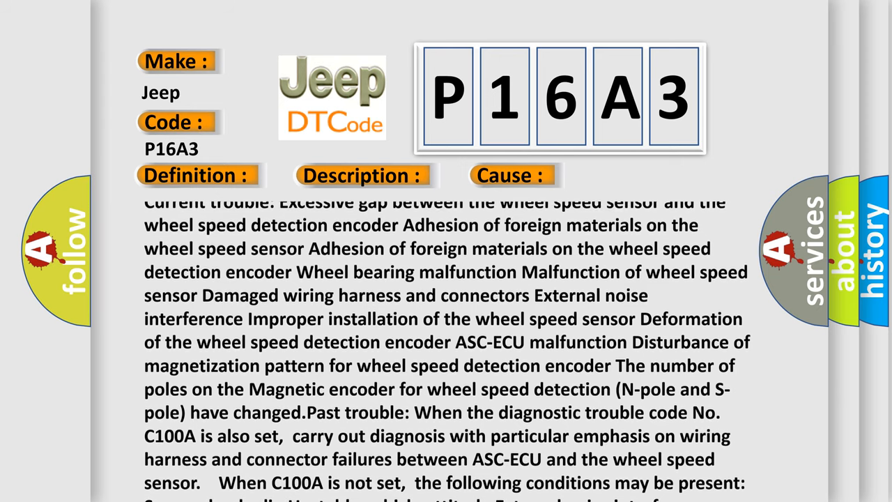
{"action": "scroll", "scroll_direction": "down", "scroll_amount": 3}
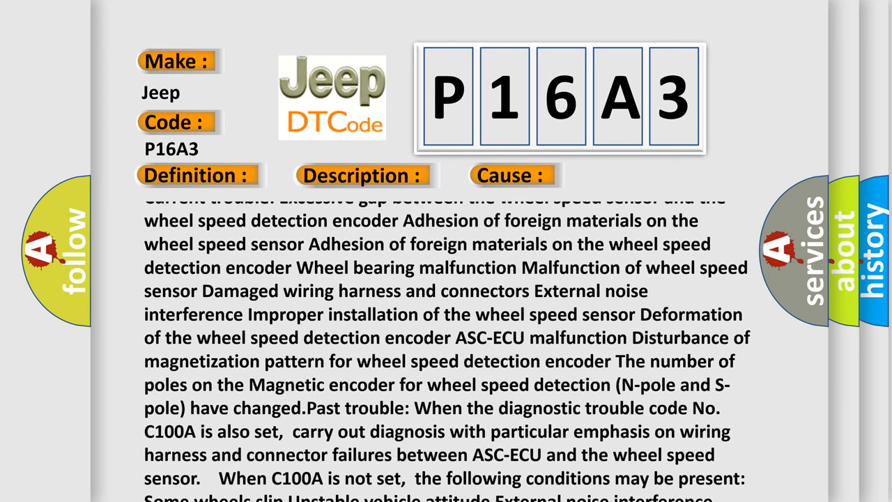
{"action": "scroll", "scroll_direction": "down", "scroll_amount": 3}
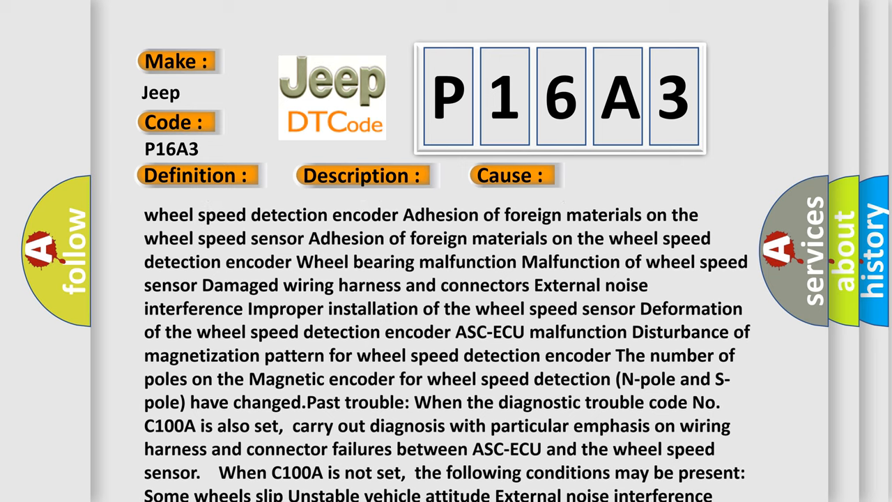
{"action": "scroll", "scroll_direction": "up", "scroll_amount": 3}
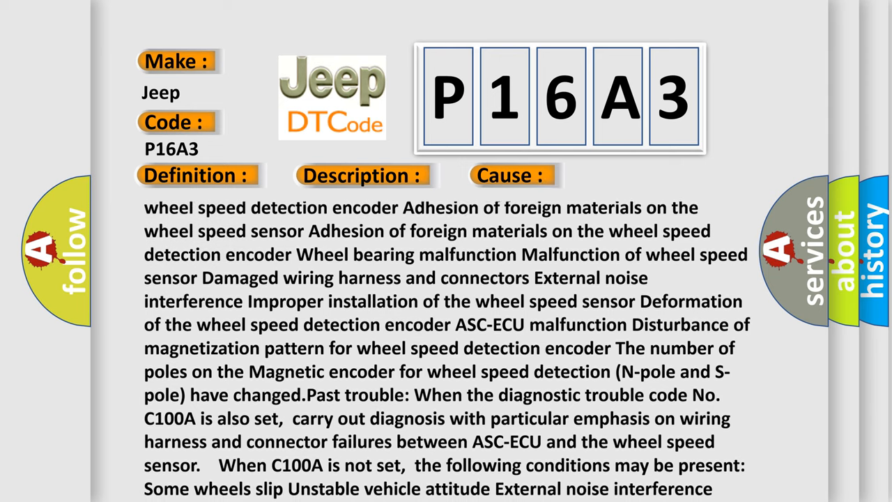
{"action": "scroll", "scroll_direction": "down", "scroll_amount": 3}
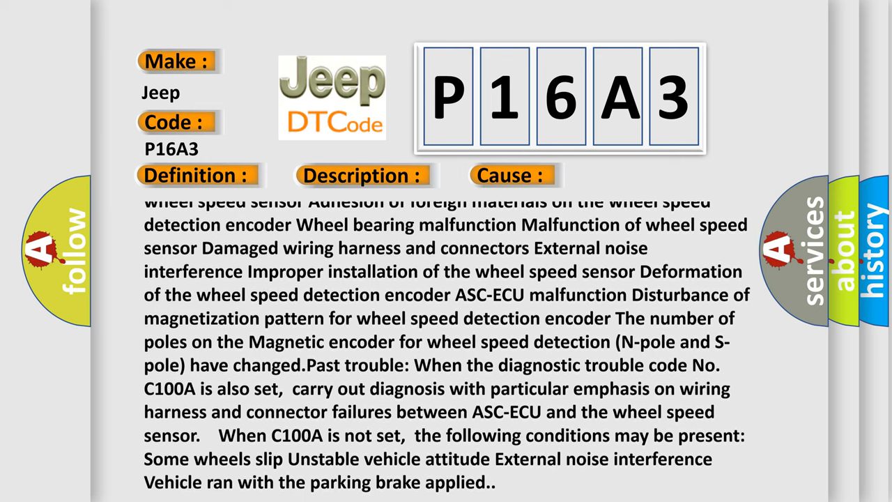
{"action": "scroll", "scroll_direction": "down", "scroll_amount": 3}
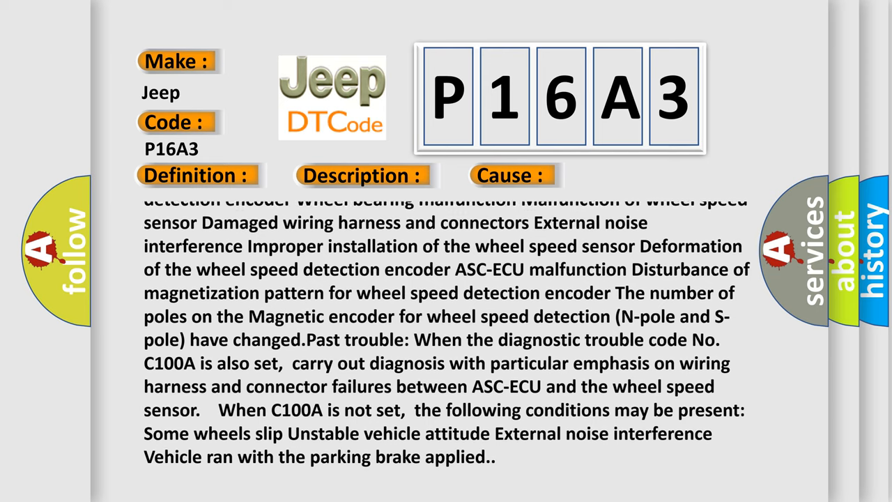
{"action": "scroll", "scroll_direction": "up", "scroll_amount": 3}
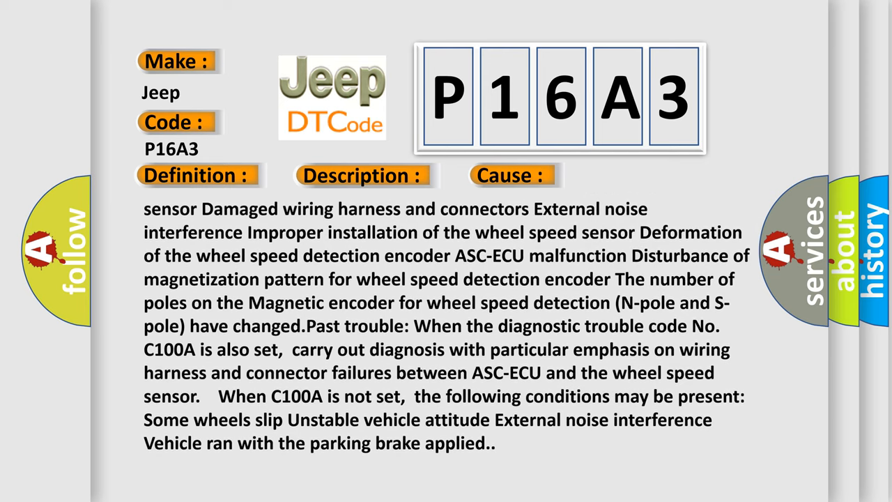
{"action": "scroll", "scroll_direction": "down", "scroll_amount": 3}
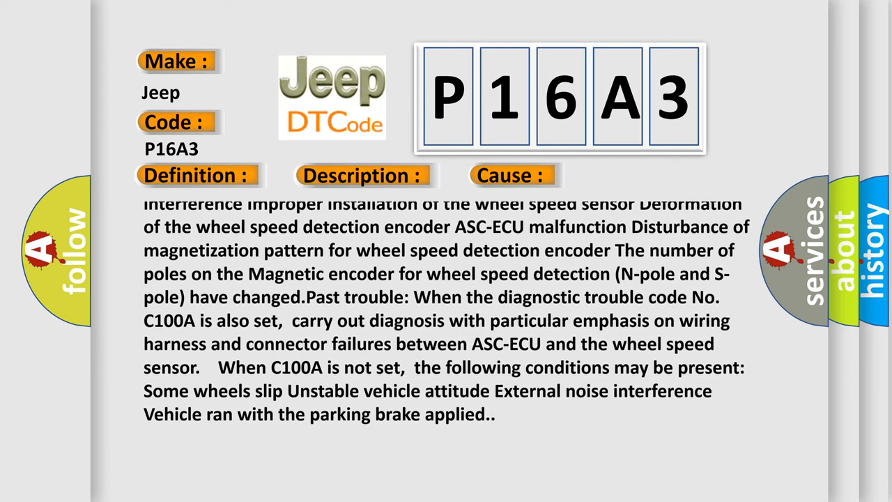
{"action": "scroll", "scroll_direction": "down", "scroll_amount": 3}
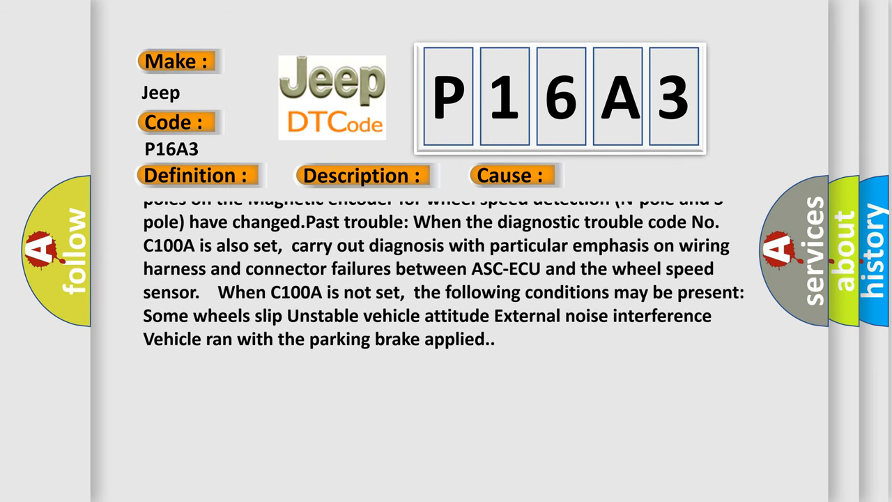
{"action": "scroll", "scroll_direction": "up", "scroll_amount": 3}
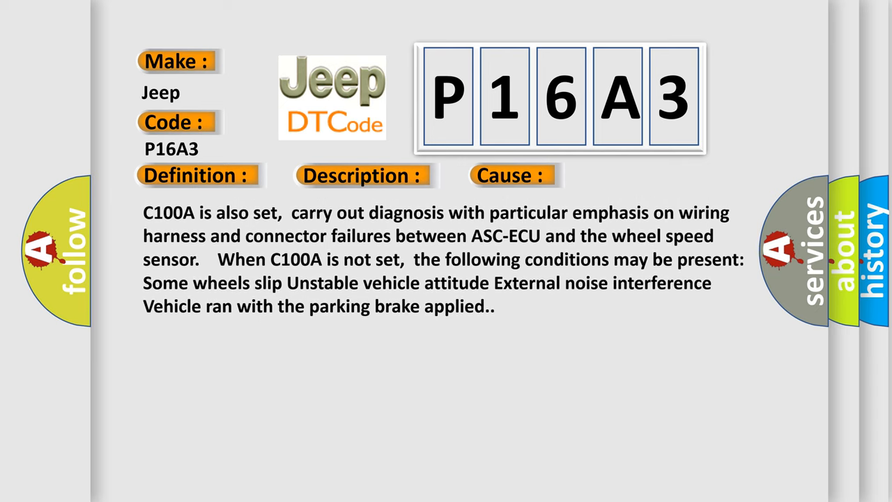